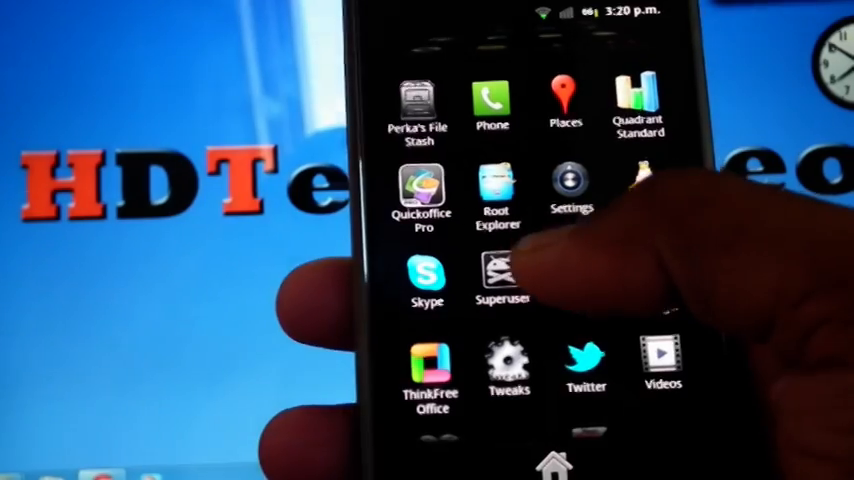
- Launch Root Explorer from the app drawer to show the root directory
{"action": "left_click", "coordinate": [497, 190]}
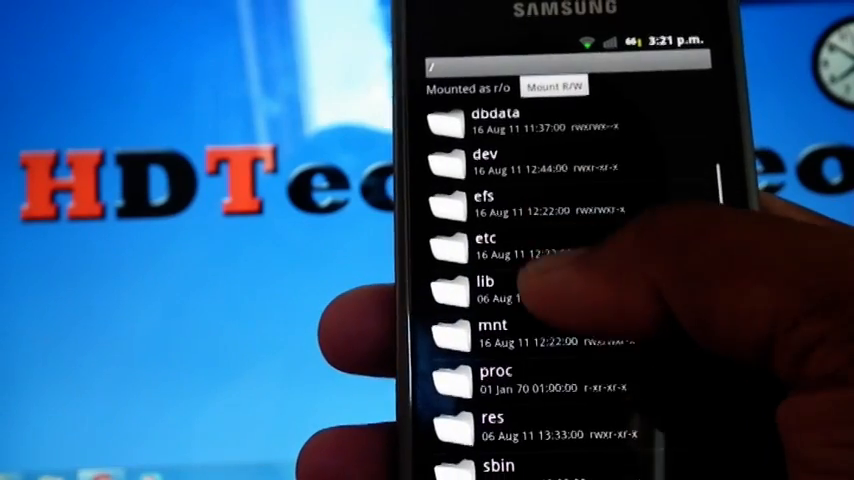
- Browse mnt > sdcard > external_sd > Software into the battery mod's folder
{"action": "left_click", "coordinate": [493, 332]}
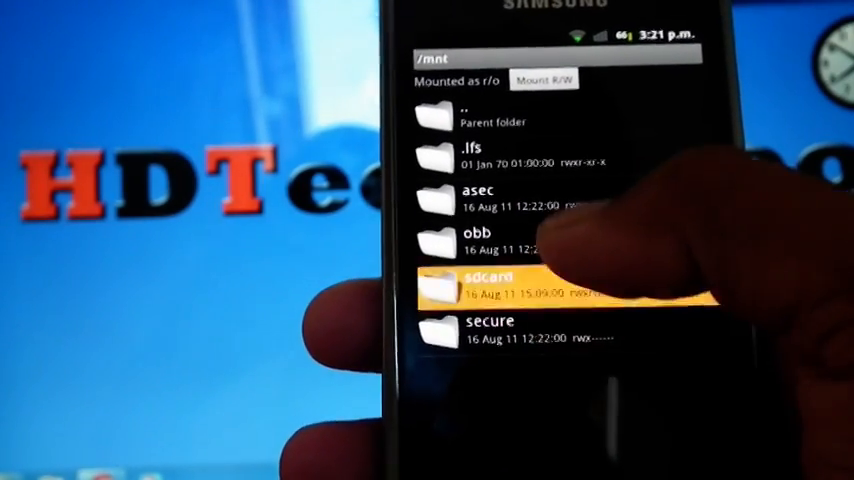
{"action": "left_click", "coordinate": [500, 283]}
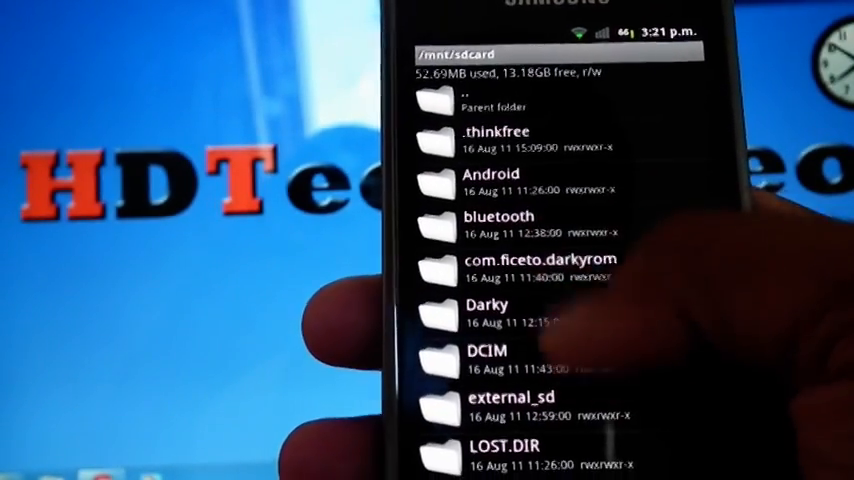
{"action": "left_click", "coordinate": [516, 395]}
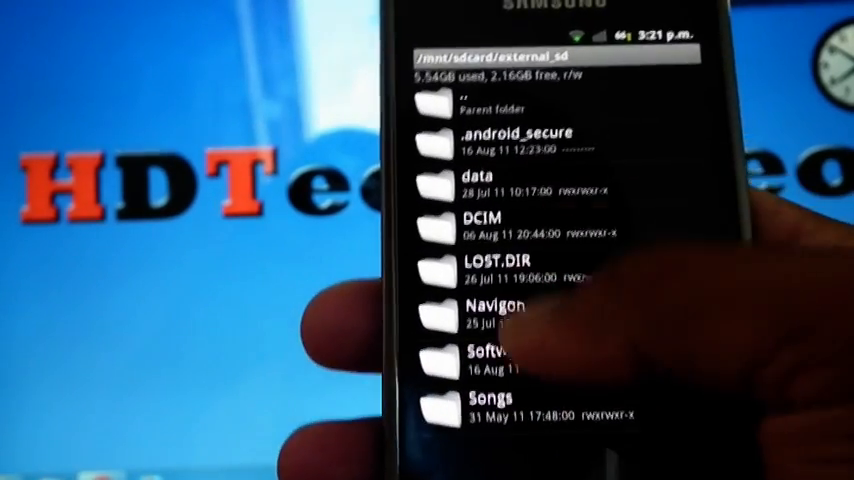
{"action": "left_click", "coordinate": [490, 357]}
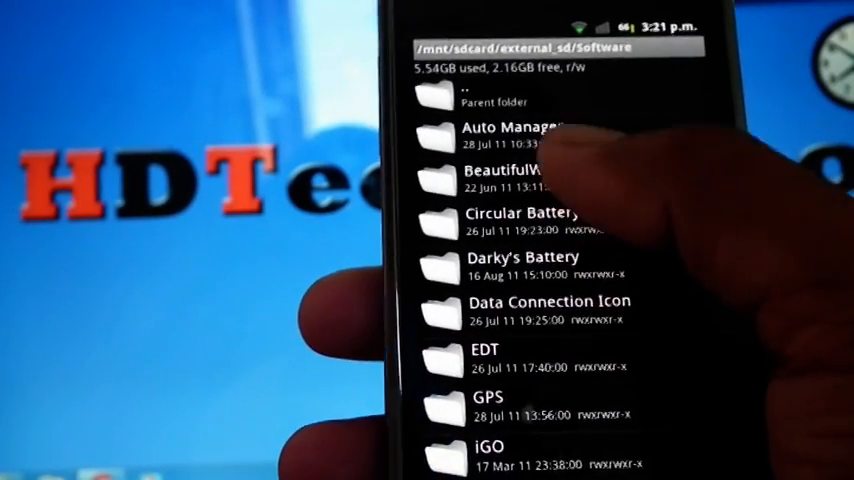
{"action": "left_click", "coordinate": [520, 219]}
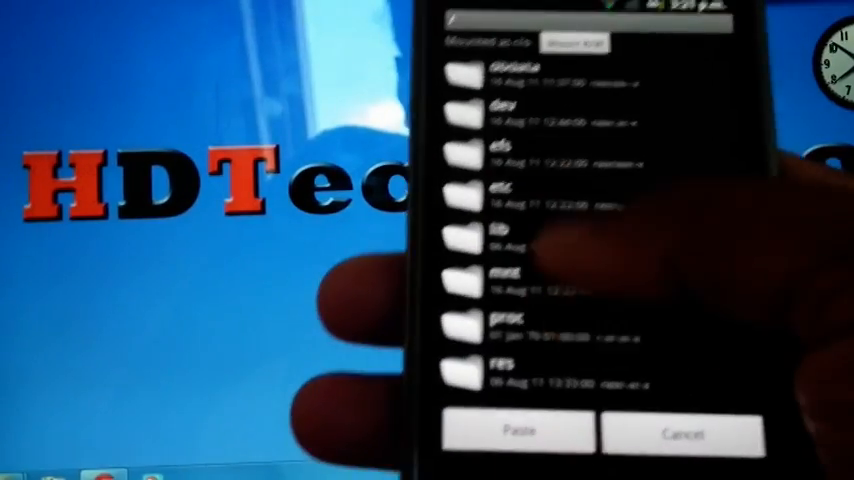
- Scroll down the system folder listing toward the framework folder
{"action": "scroll", "scroll_direction": "down", "scroll_amount": 3}
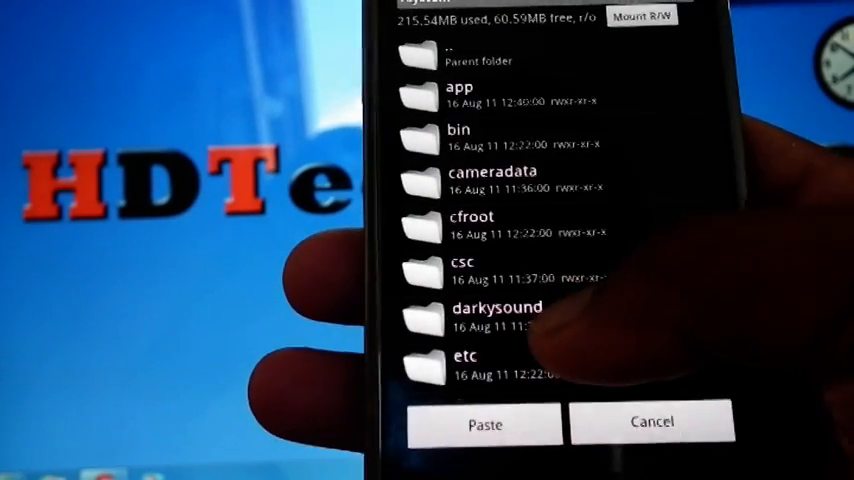
{"action": "scroll", "scroll_direction": "down", "scroll_amount": 3}
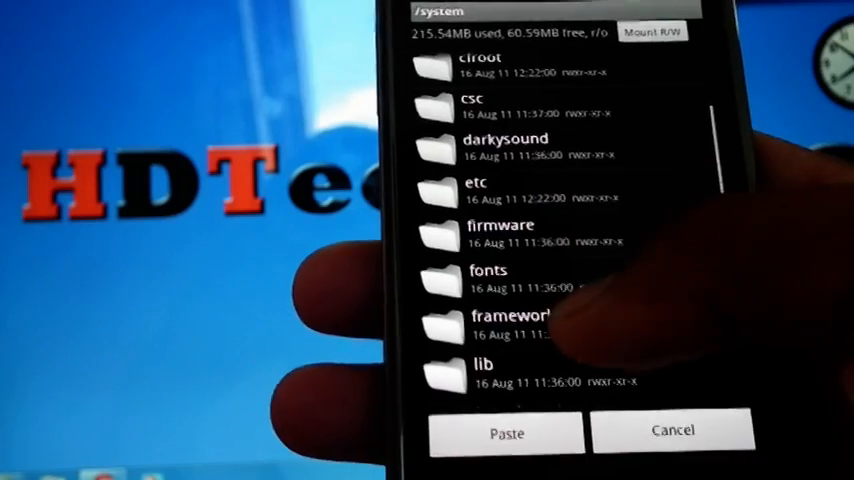